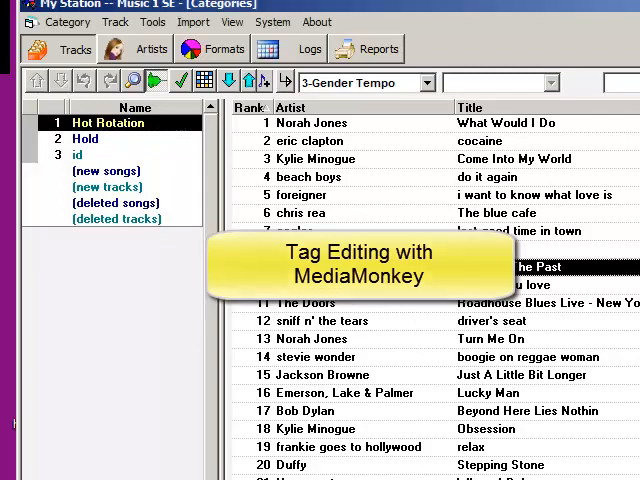
# View the details of Living In The Past and close them without saving.
pyautogui.doubleClick(530, 266)
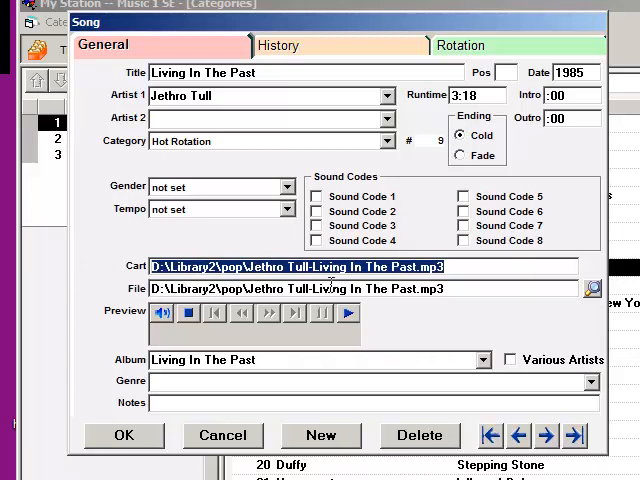
pyautogui.moveTo(408, 328)
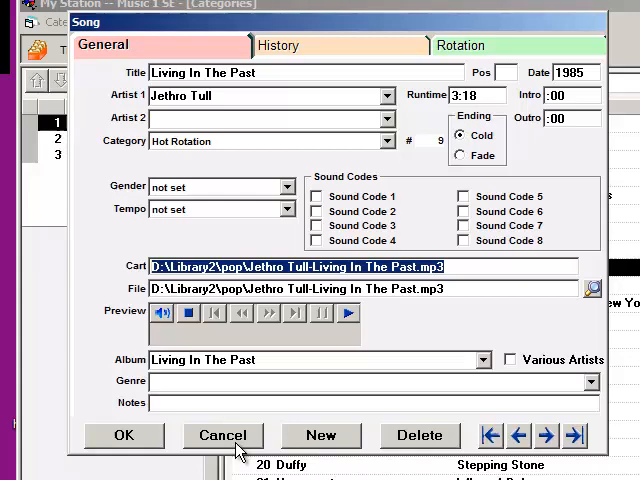
pyautogui.click(222, 436)
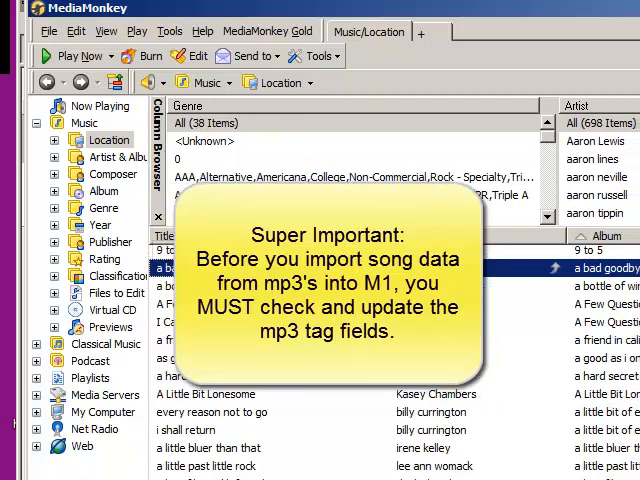
pyautogui.moveTo(350, 16)
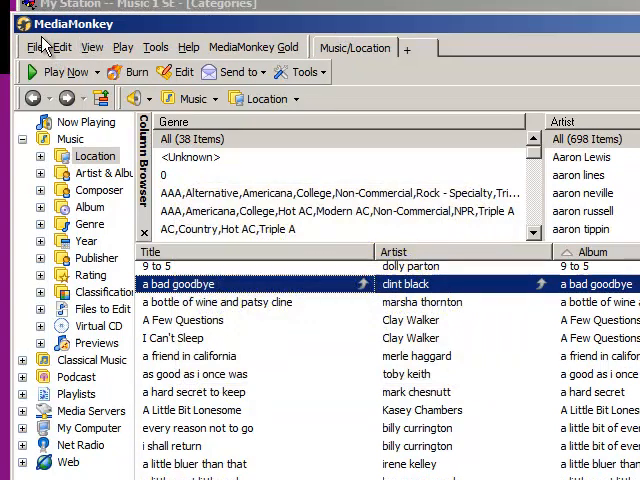
pyautogui.moveTo(248, 168)
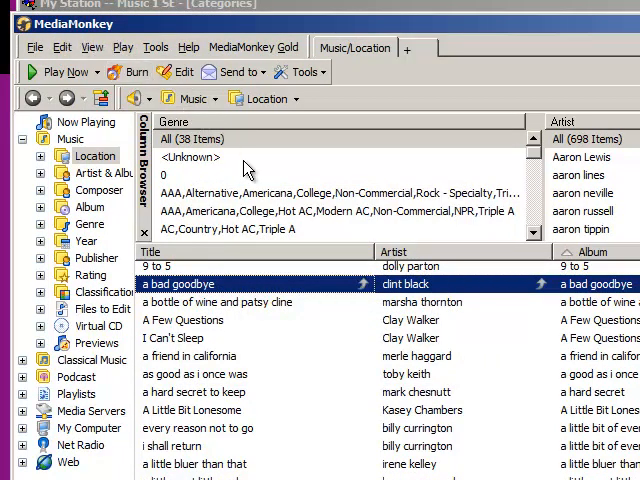
pyautogui.moveTo(304, 228)
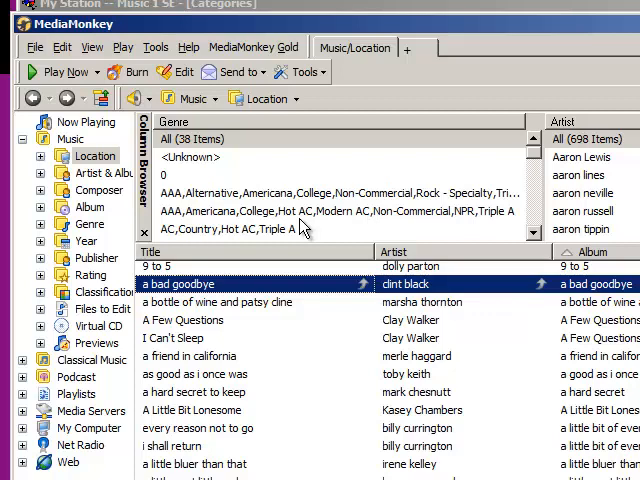
pyautogui.moveTo(296, 232)
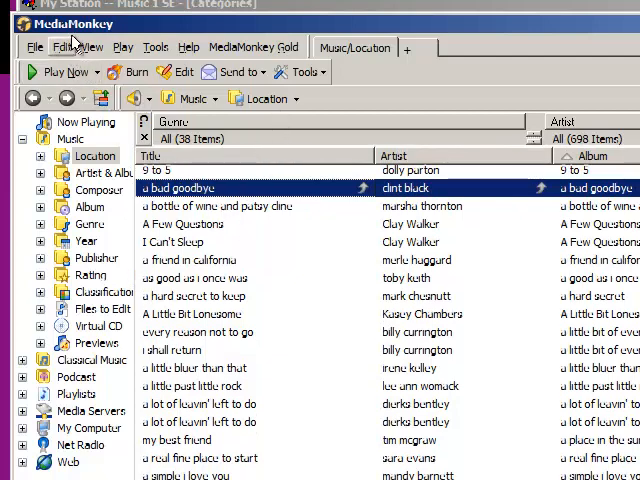
pyautogui.moveTo(318, 316)
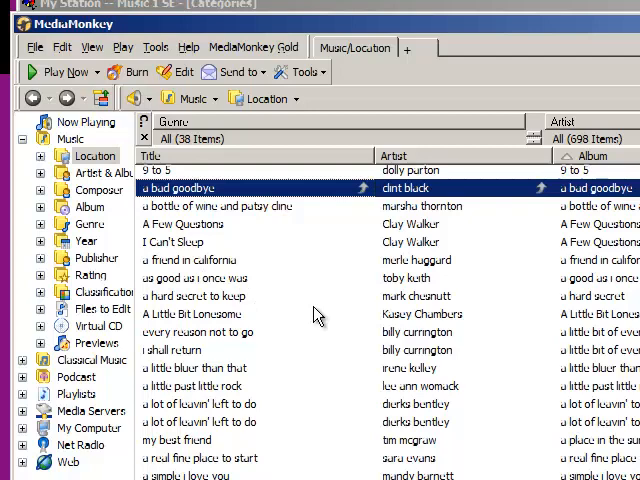
pyautogui.moveTo(376, 156)
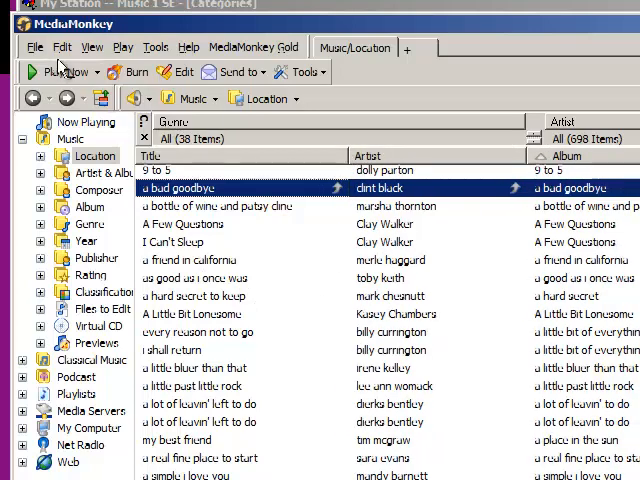
# Rescan the library with the currents and Dance Mixes folders checked.
pyautogui.click(34, 48)
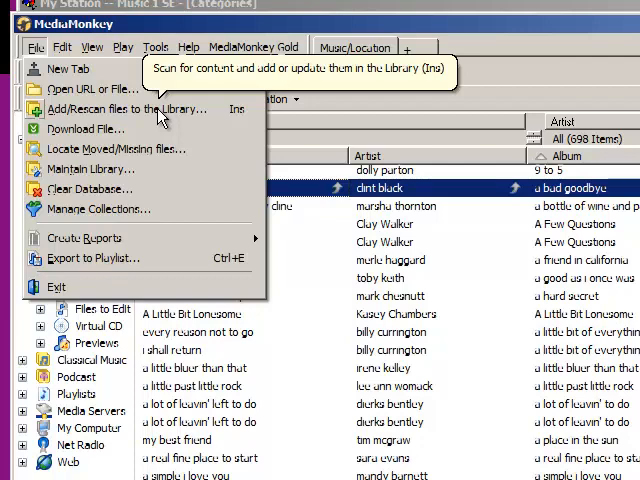
pyautogui.click(128, 108)
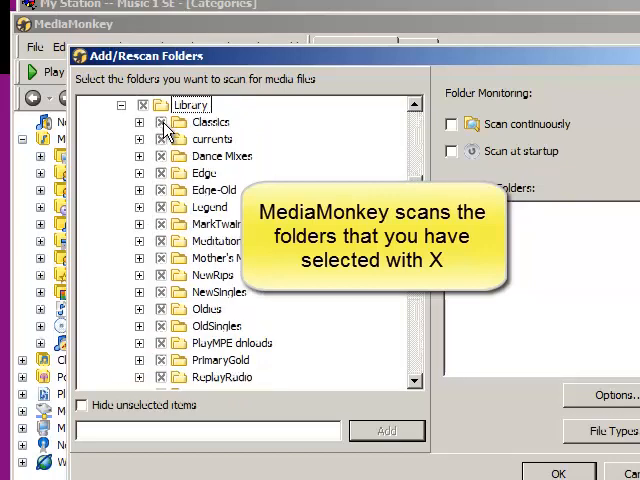
pyautogui.click(160, 138)
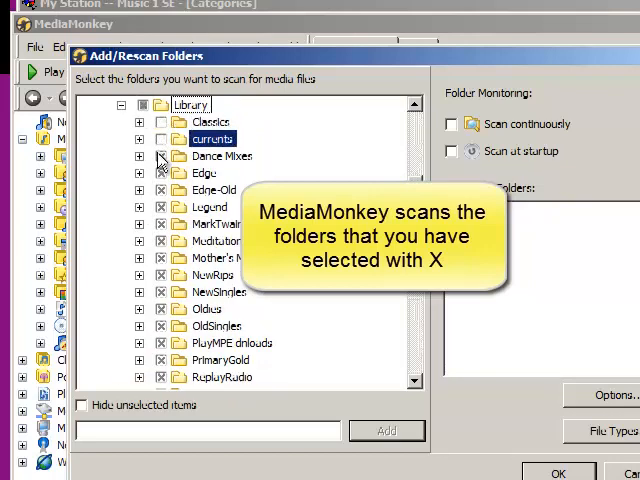
pyautogui.click(222, 156)
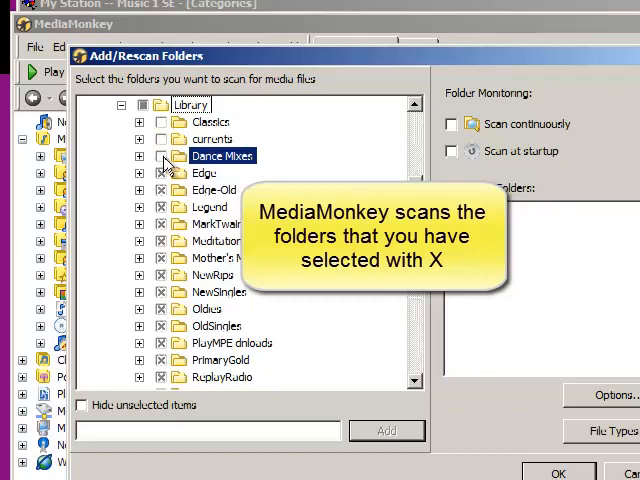
pyautogui.click(212, 138)
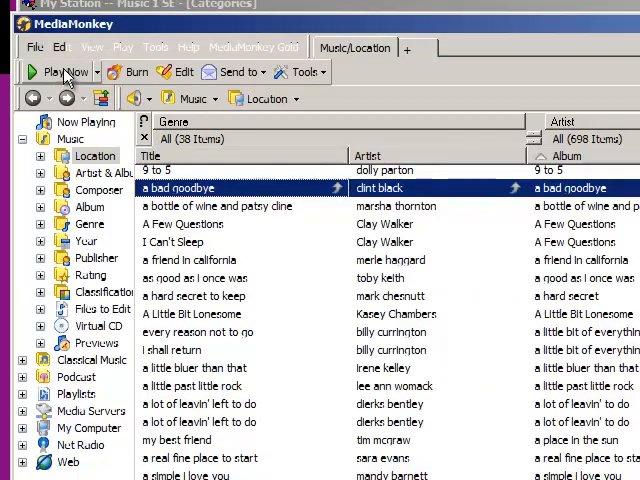
pyautogui.click(32, 48)
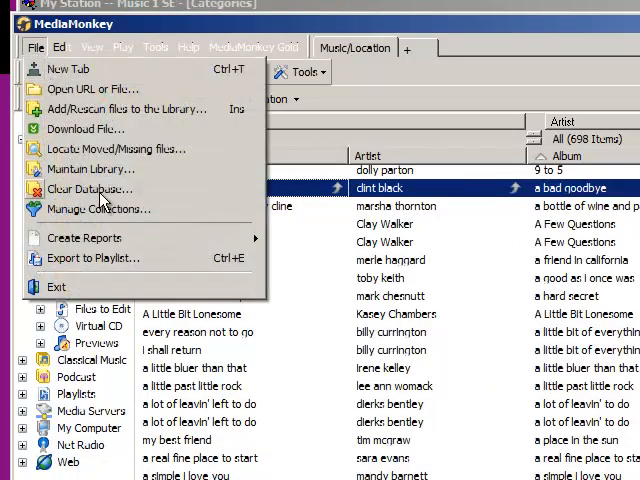
pyautogui.moveTo(90, 188)
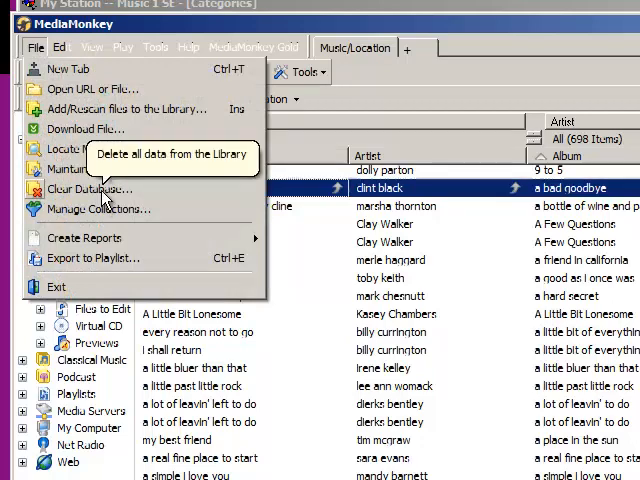
pyautogui.click(88, 188)
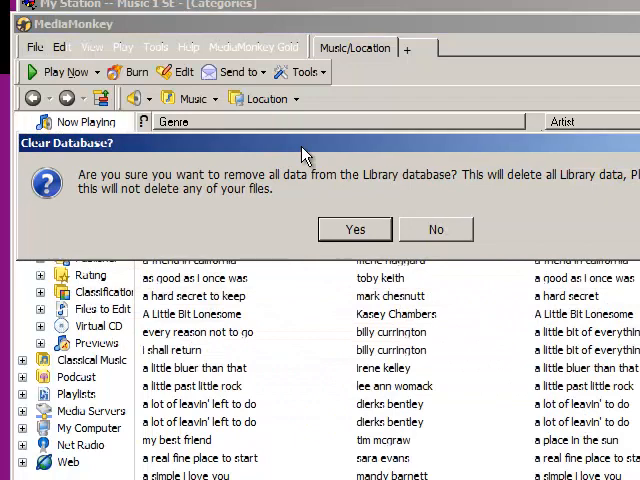
pyautogui.moveTo(112, 200)
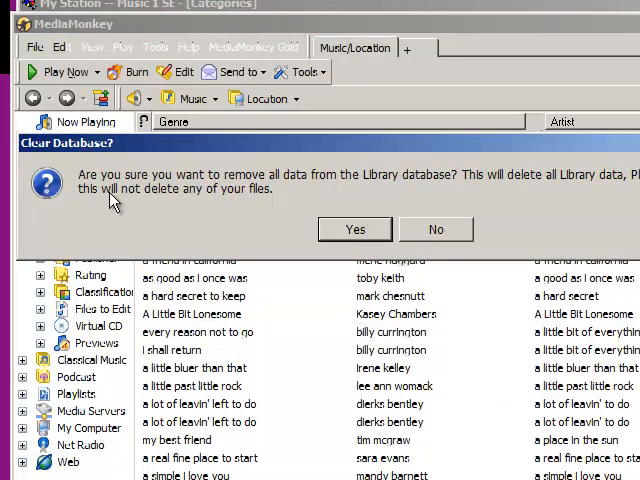
pyautogui.moveTo(280, 208)
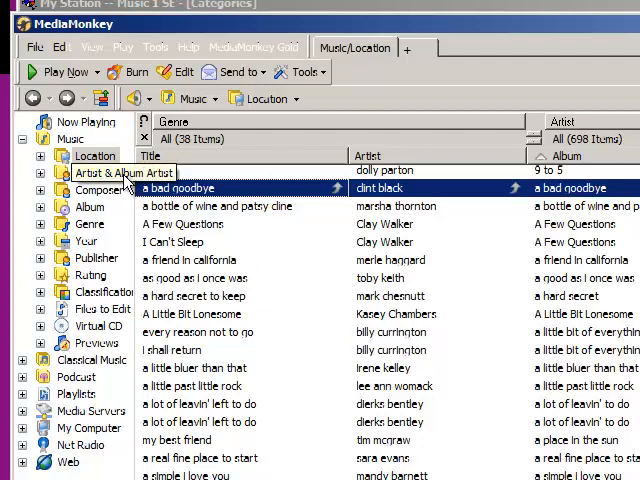
# Limit the track list columns to Title, Artist and Album via the header choices.
pyautogui.rightClick(210, 156)
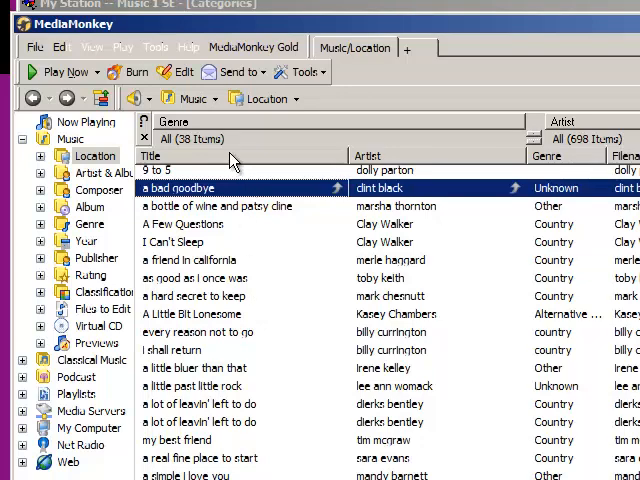
pyautogui.rightClick(230, 156)
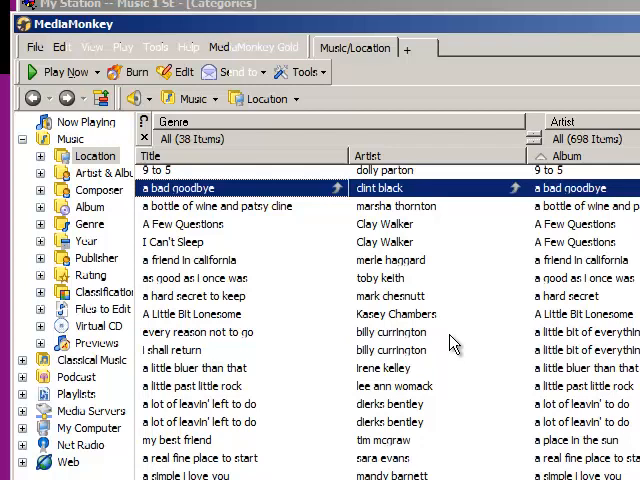
pyautogui.moveTo(270, 284)
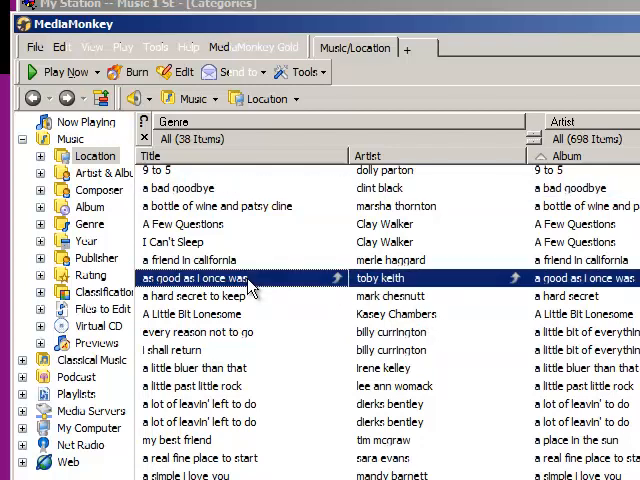
# Edit the titles of the Toby Keith song and I Can't Sleep inline, leaving them unchanged.
pyautogui.doubleClick(200, 278)
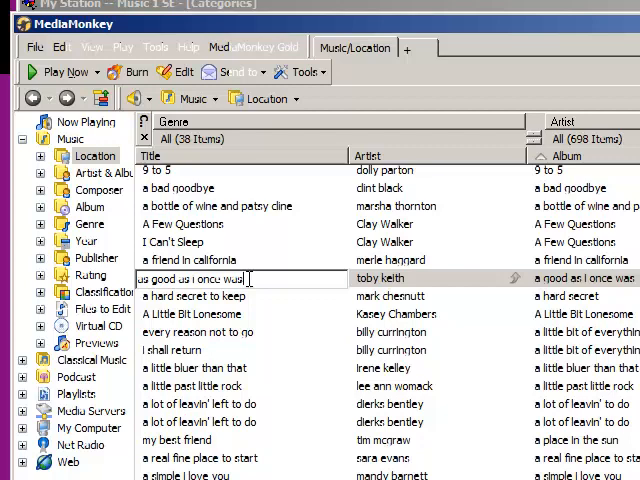
pyautogui.click(180, 242)
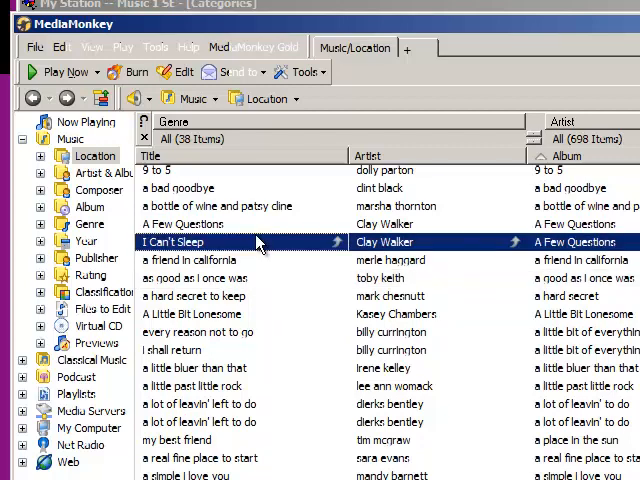
pyautogui.moveTo(258, 260)
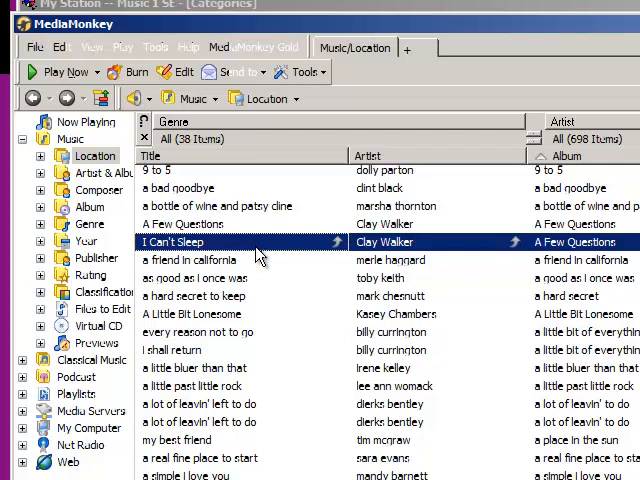
pyautogui.doubleClick(170, 242)
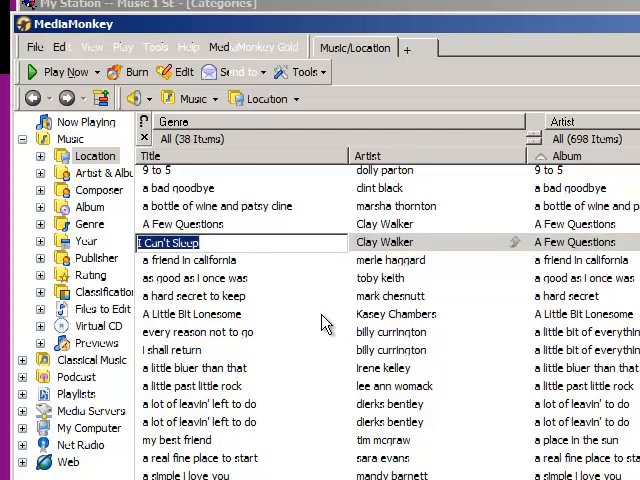
pyautogui.click(190, 312)
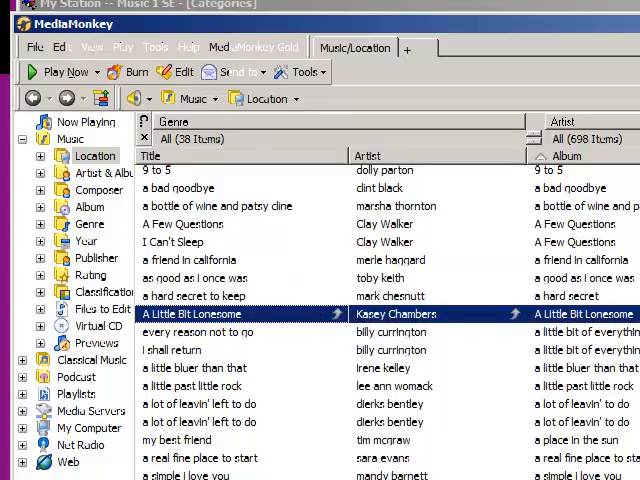
# Scroll to the Aaron Lines tracks and start editing the artist of you can't hide beautiful.
pyautogui.scroll(-3)
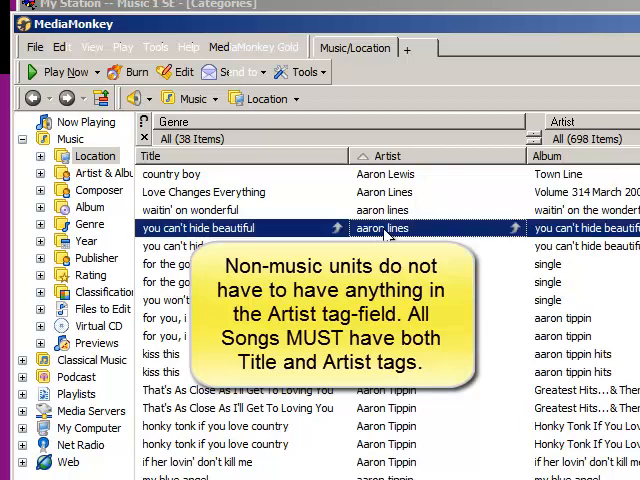
pyautogui.doubleClick(384, 228)
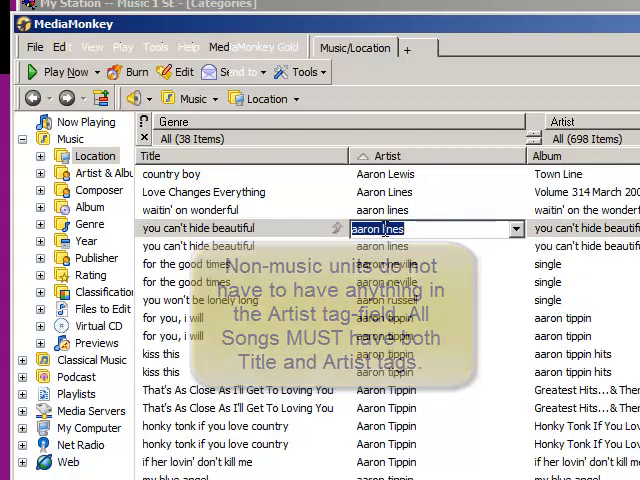